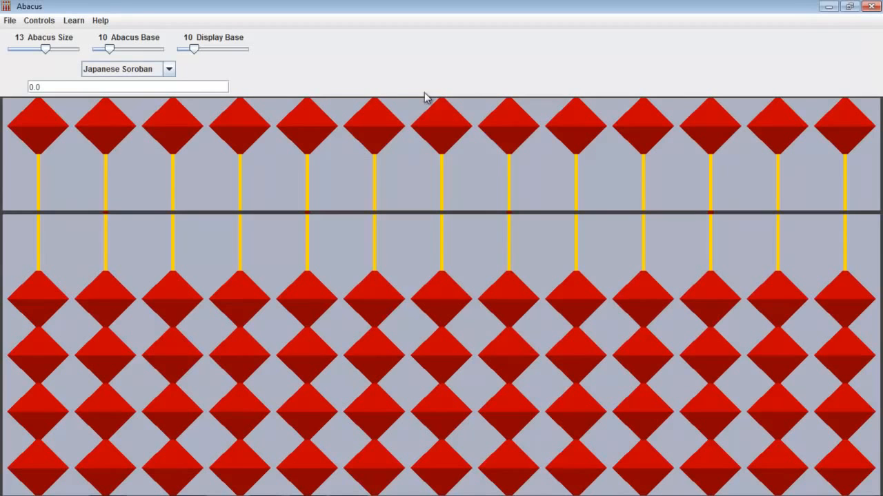
{"action": "mouse_move", "coordinate": [110, 81]}
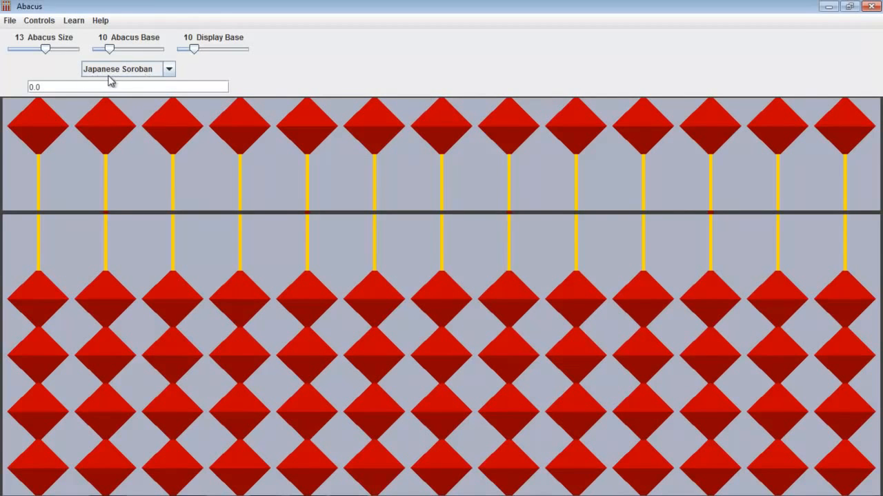
Try the Saun-pan and Supan styles, return to Soroban, and toggle display base 6 and back to 10.
{"action": "left_click", "coordinate": [169, 69]}
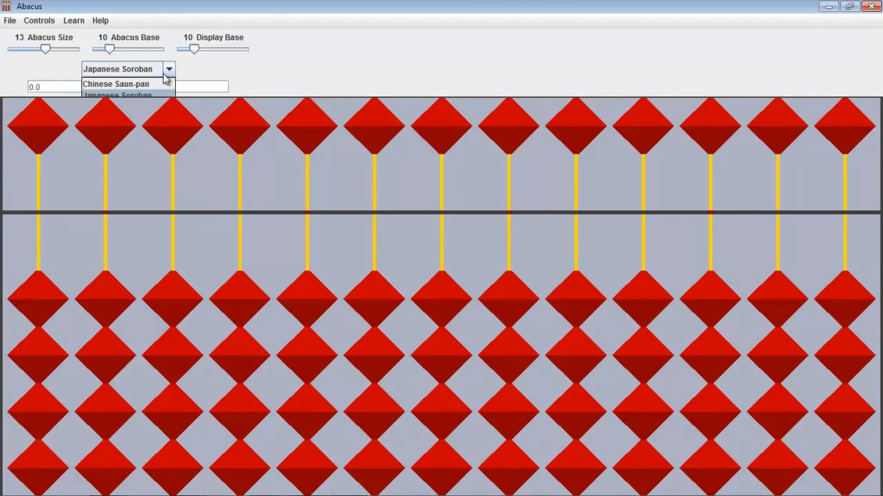
{"action": "left_click", "coordinate": [116, 84]}
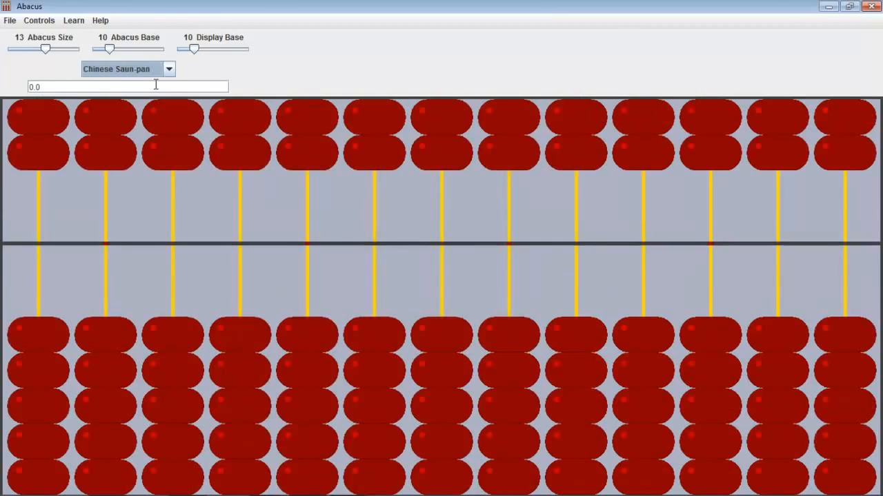
{"action": "left_click", "coordinate": [169, 68]}
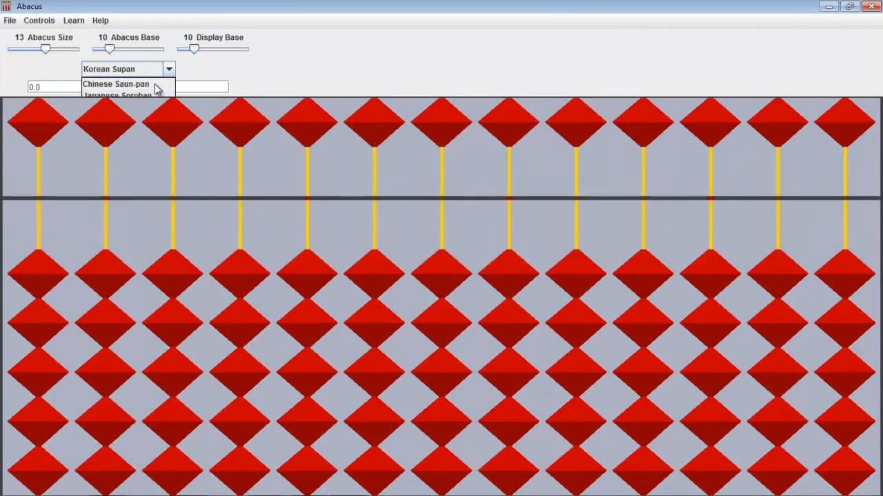
{"action": "left_click", "coordinate": [119, 94]}
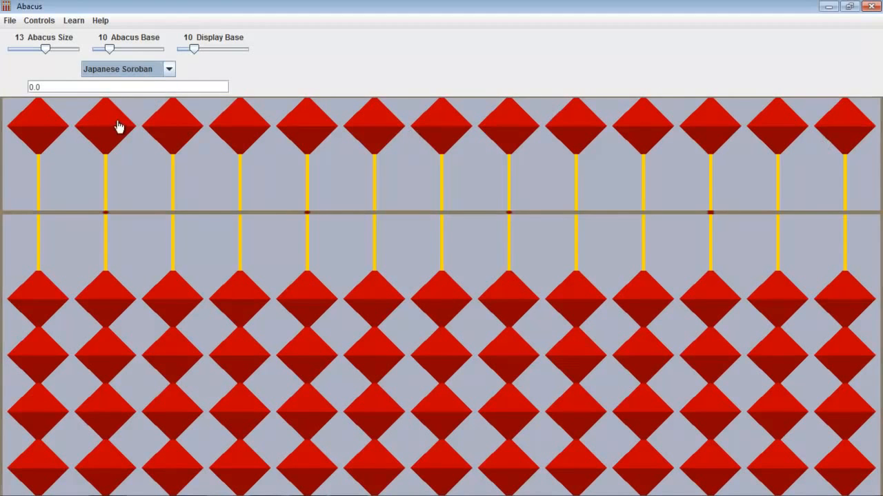
{"action": "mouse_move", "coordinate": [816, 329]}
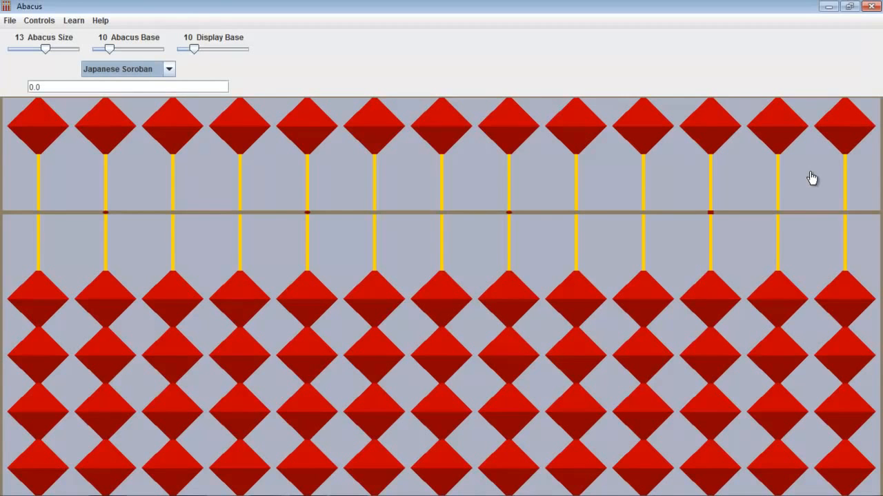
{"action": "mouse_move", "coordinate": [835, 157]}
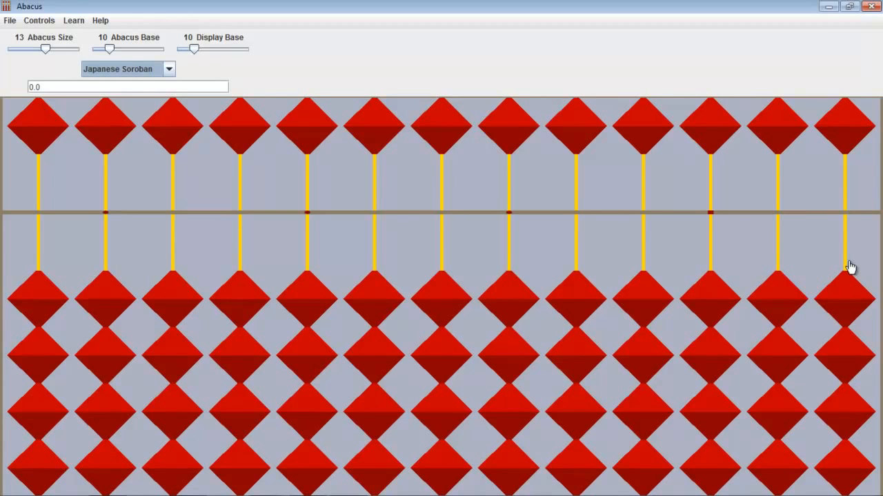
{"action": "mouse_move", "coordinate": [736, 214]}
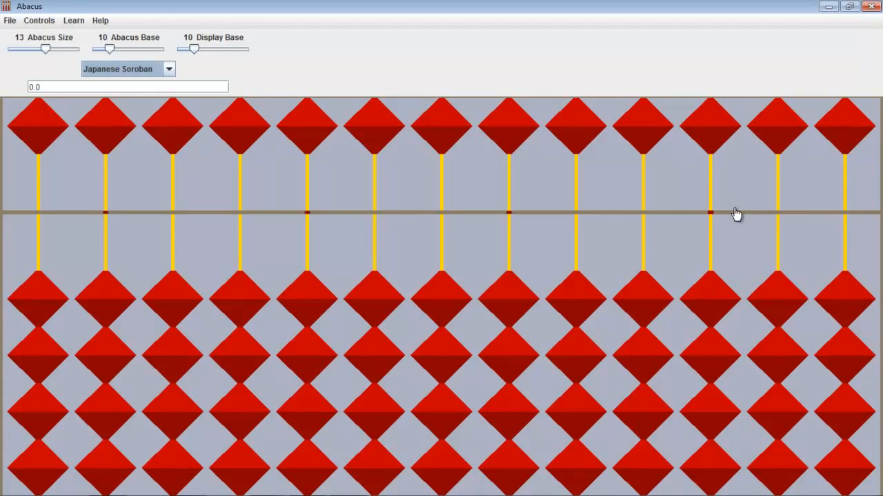
{"action": "mouse_move", "coordinate": [711, 145]}
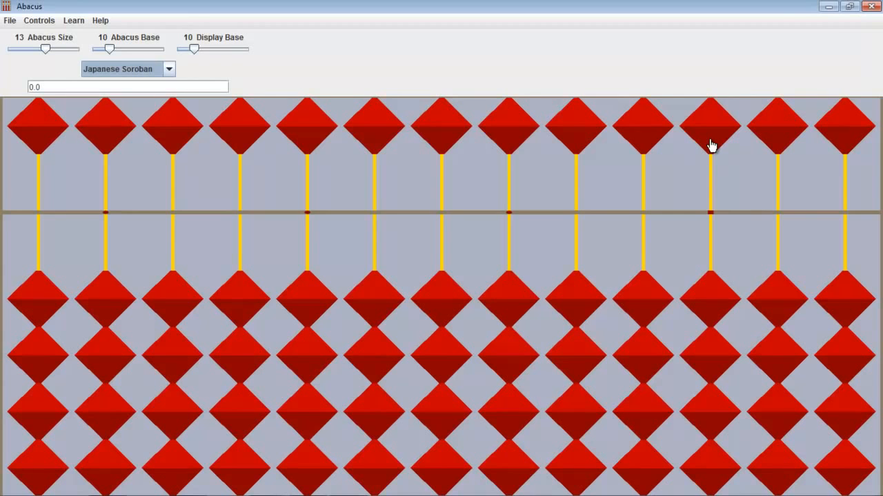
{"action": "mouse_move", "coordinate": [859, 193]}
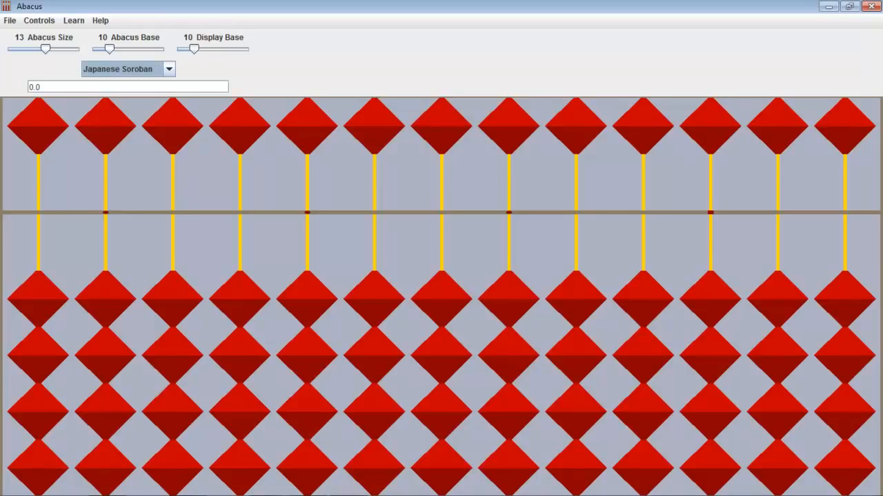
{"action": "mouse_move", "coordinate": [714, 124]}
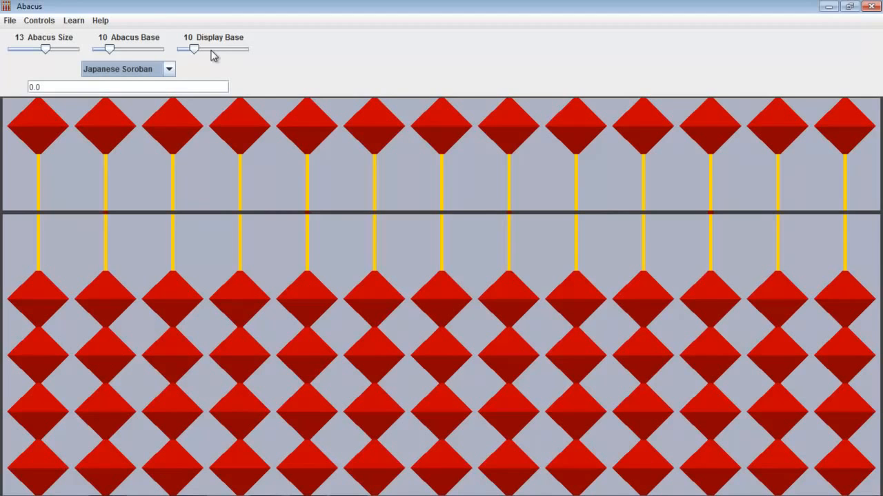
{"action": "mouse_move", "coordinate": [181, 43]}
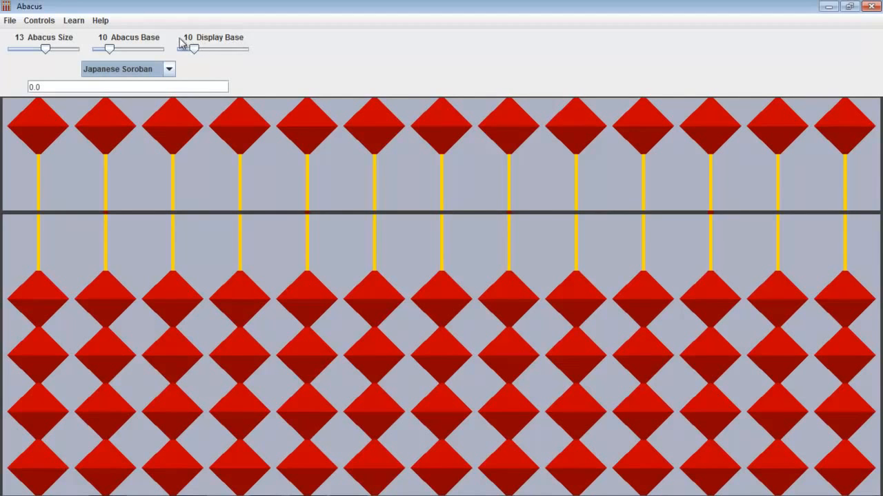
{"action": "left_click_drag", "start_coordinate": [193, 49], "coordinate": [184, 49]}
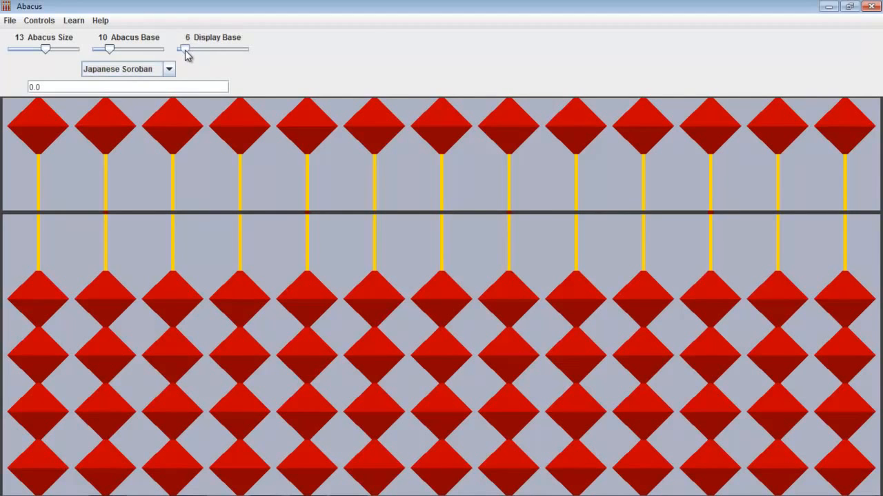
{"action": "left_click_drag", "start_coordinate": [185, 48], "coordinate": [194, 48]}
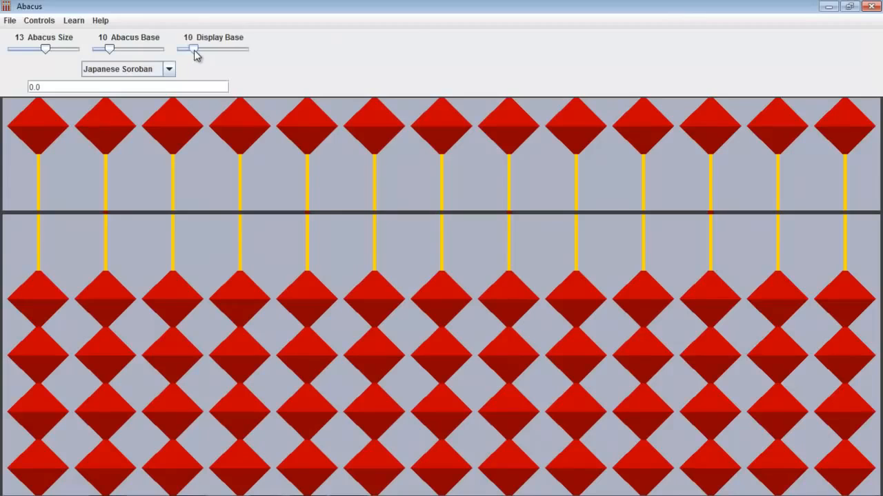
{"action": "mouse_move", "coordinate": [141, 53]}
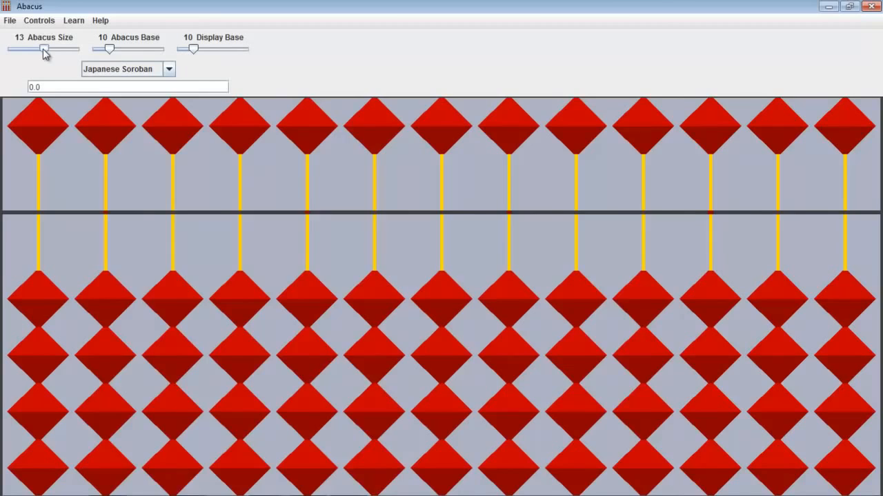
{"action": "mouse_move", "coordinate": [47, 57]}
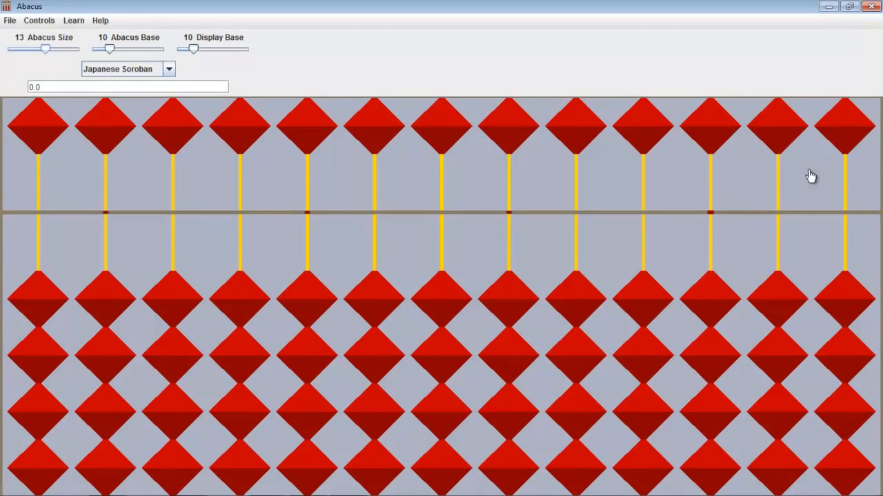
{"action": "mouse_move", "coordinate": [719, 301]}
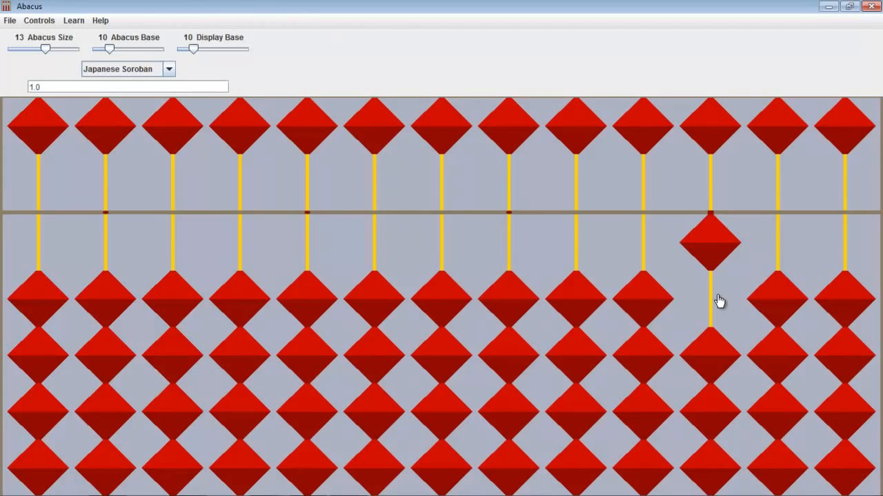
Raise earth beads on the ones rod up to 4, then drop them back to 0.
{"action": "left_click", "coordinate": [125, 86]}
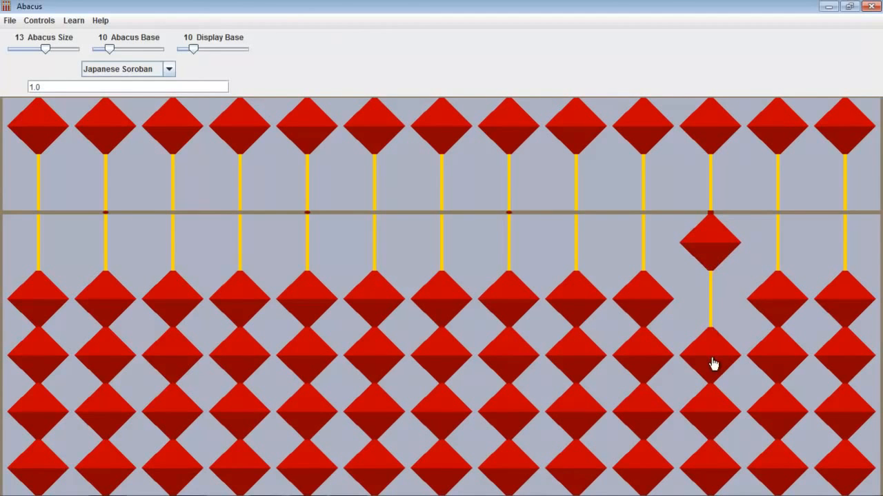
{"action": "left_click", "coordinate": [710, 364]}
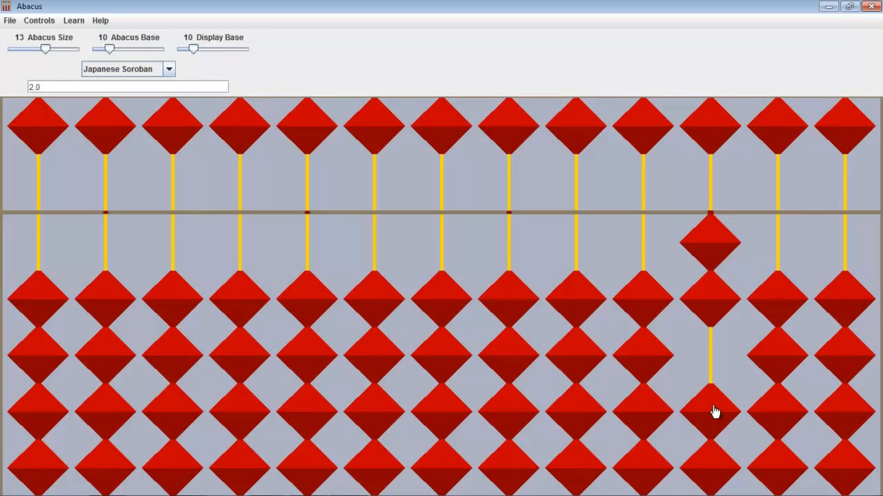
{"action": "left_click", "coordinate": [710, 410]}
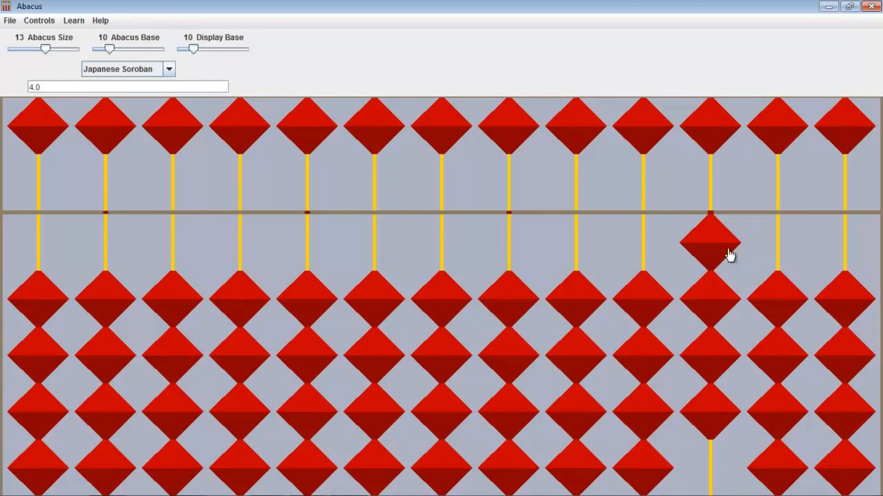
{"action": "left_click", "coordinate": [710, 242]}
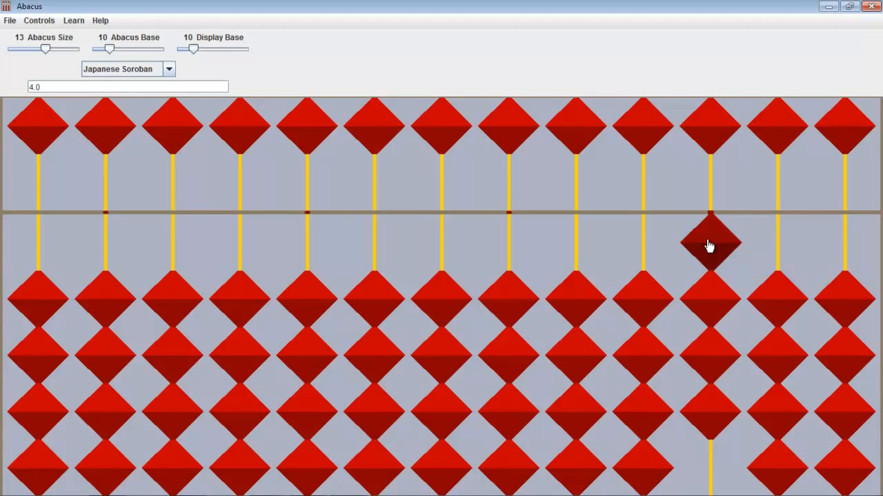
{"action": "left_click", "coordinate": [711, 245]}
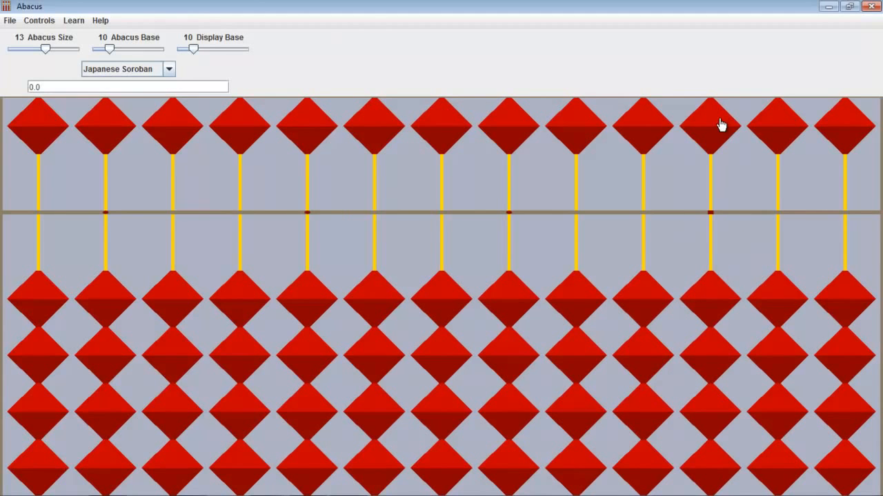
Show 5 with the five-bead, then 19 and 10 using the tens rod, then clear to 0.
{"action": "left_click", "coordinate": [711, 127]}
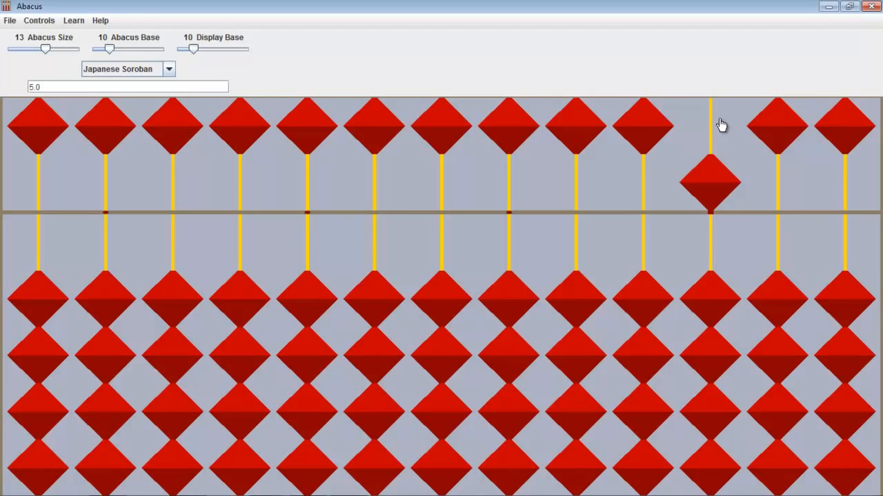
{"action": "mouse_move", "coordinate": [719, 312]}
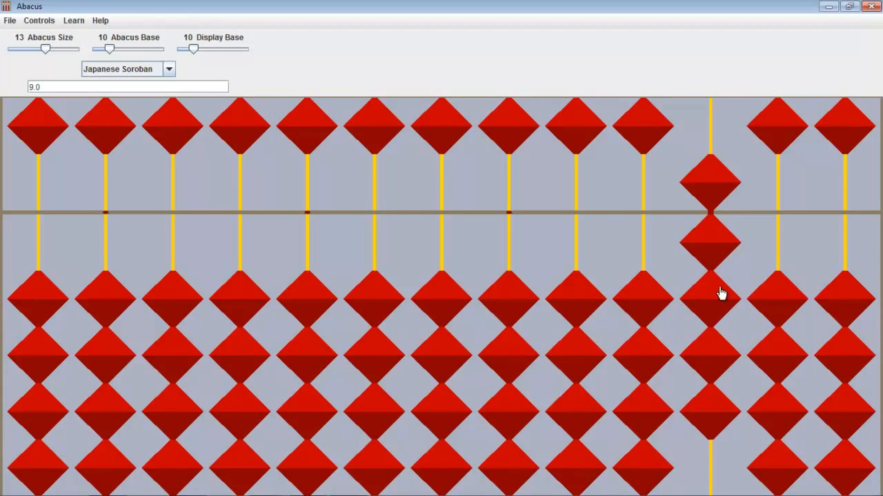
{"action": "mouse_move", "coordinate": [647, 307]}
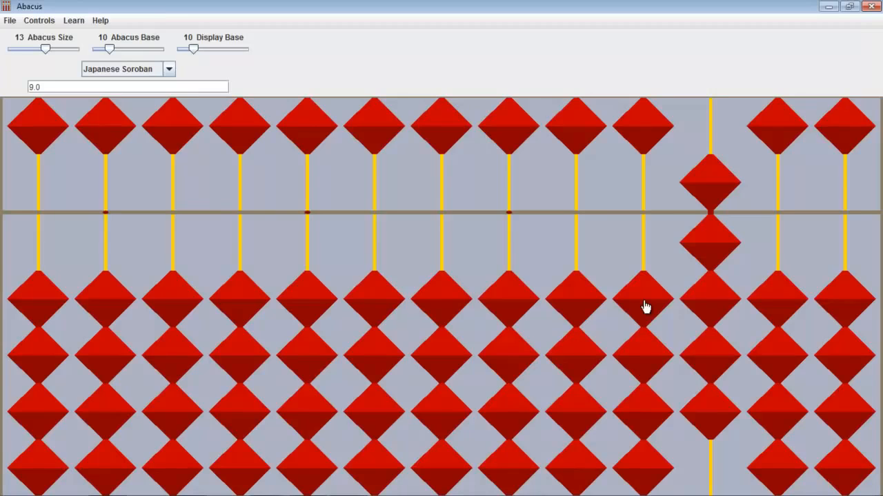
{"action": "left_click", "coordinate": [643, 297]}
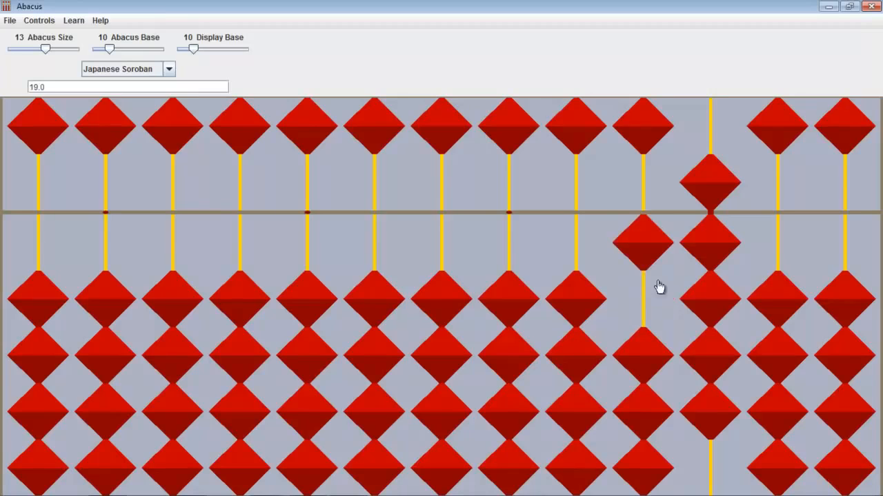
{"action": "left_click", "coordinate": [710, 179]}
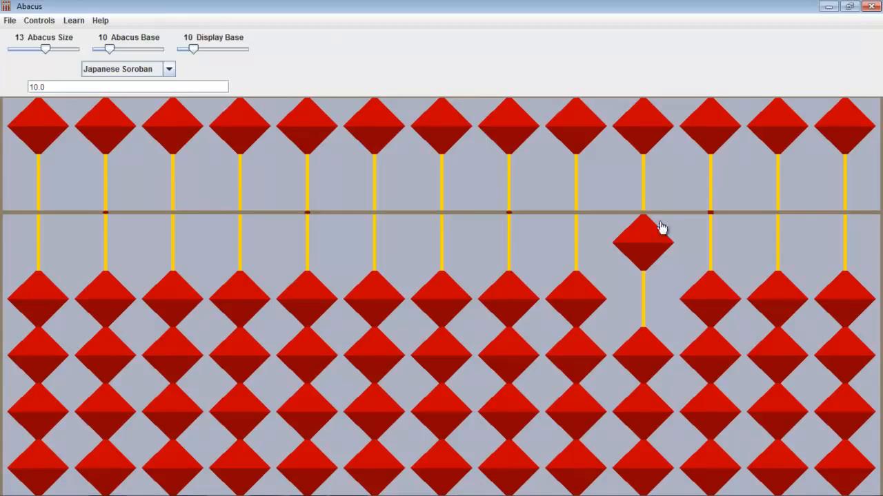
{"action": "left_click", "coordinate": [643, 241]}
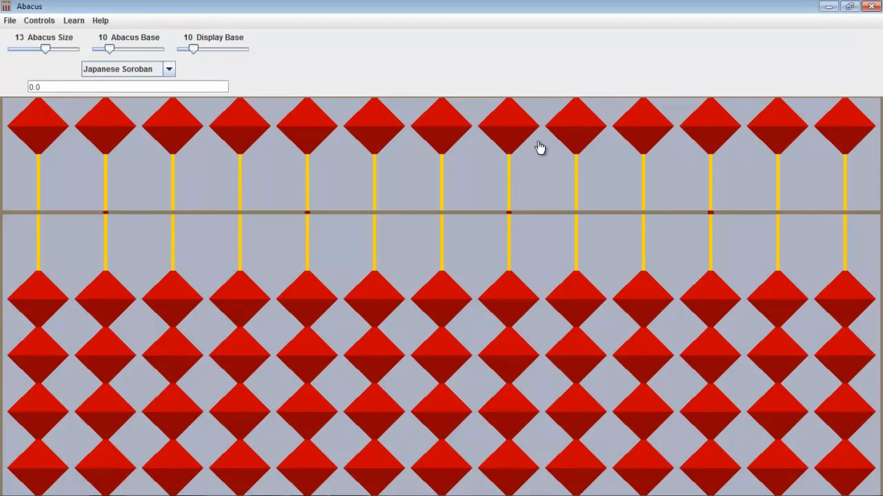
Clear a stray 5000, then place 500, 70, 3 and .24 on the rods.
{"action": "left_click", "coordinate": [508, 127]}
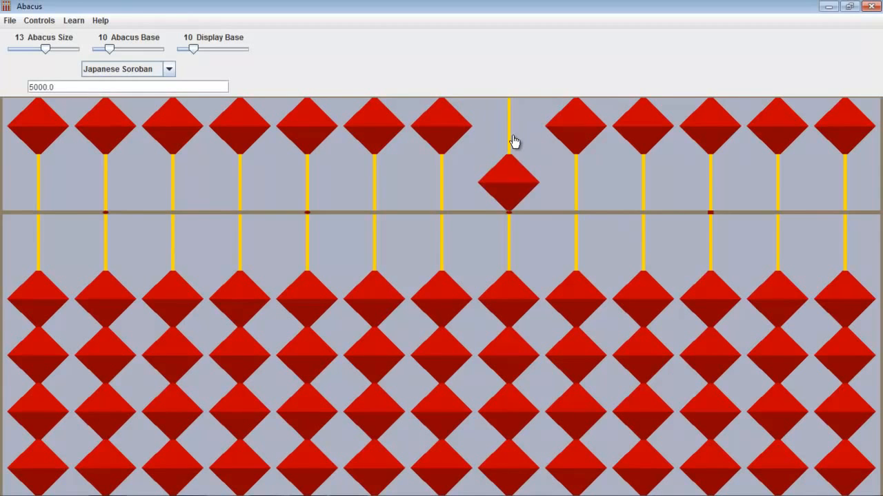
{"action": "left_click", "coordinate": [508, 183]}
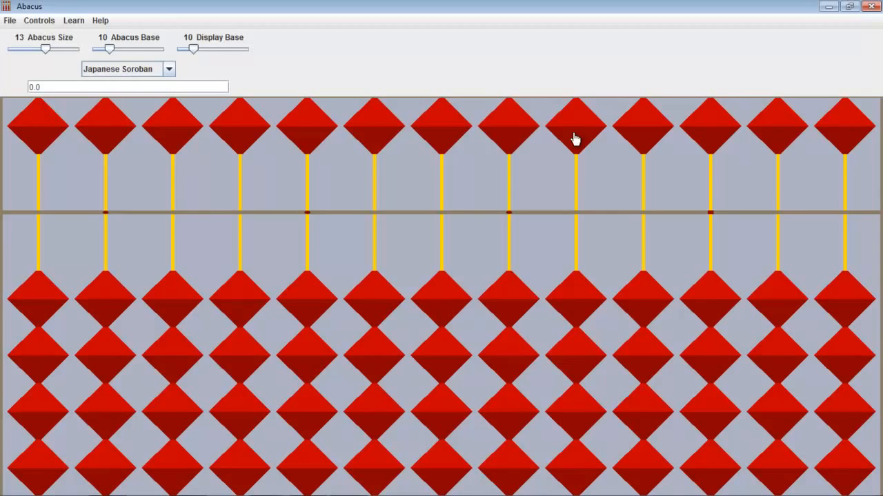
{"action": "left_click", "coordinate": [576, 127]}
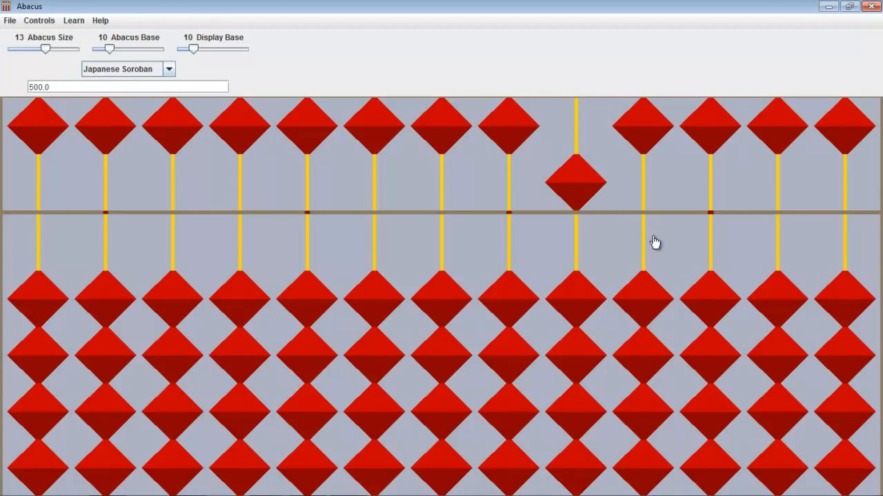
{"action": "left_click", "coordinate": [642, 126]}
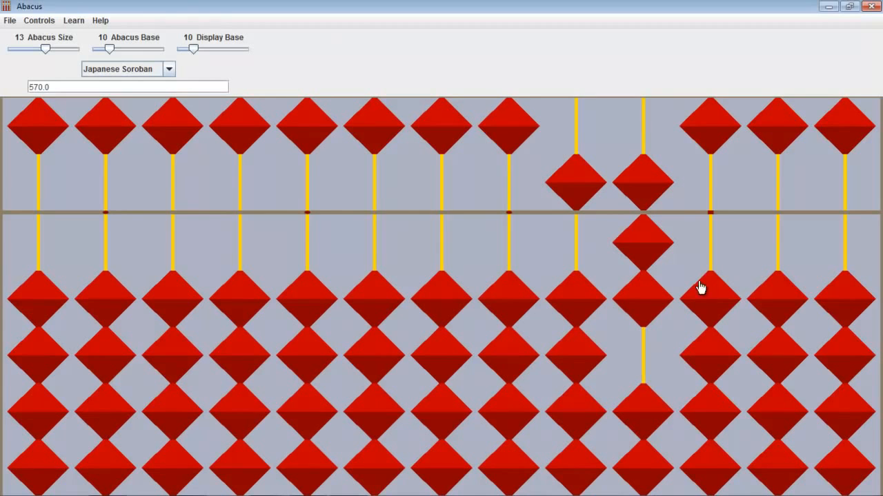
{"action": "left_click", "coordinate": [710, 290]}
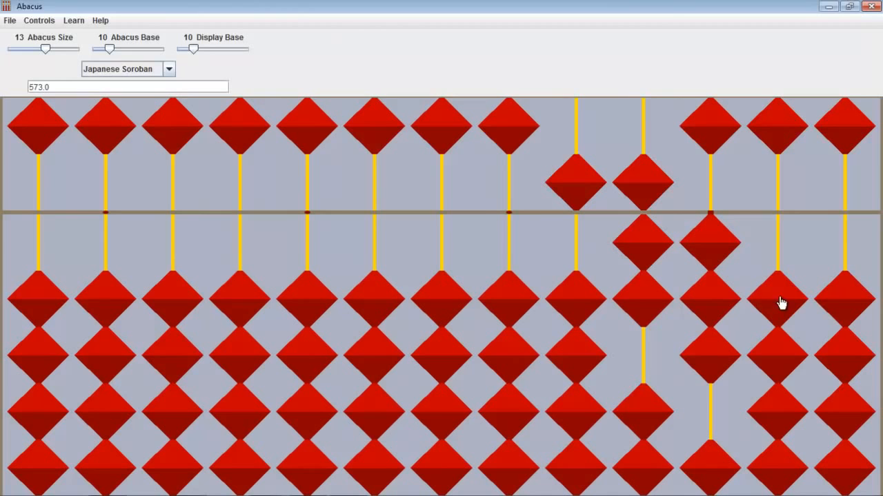
{"action": "left_click", "coordinate": [777, 297]}
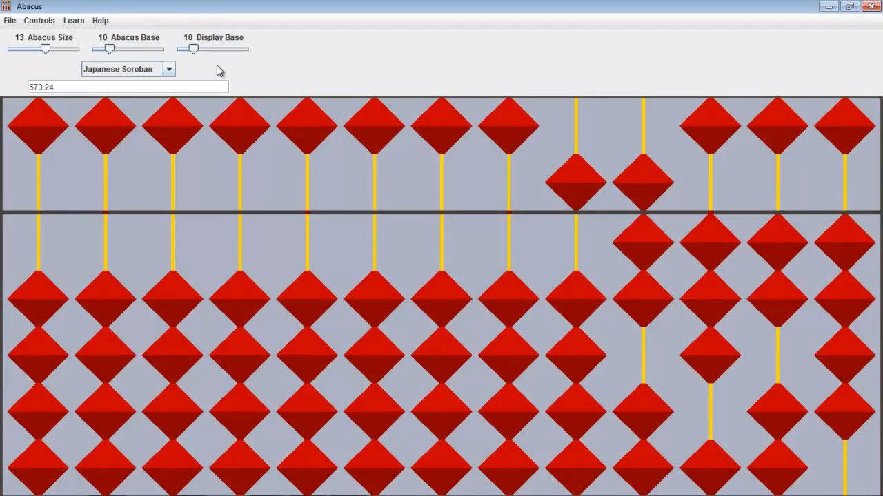
{"action": "mouse_move", "coordinate": [71, 99]}
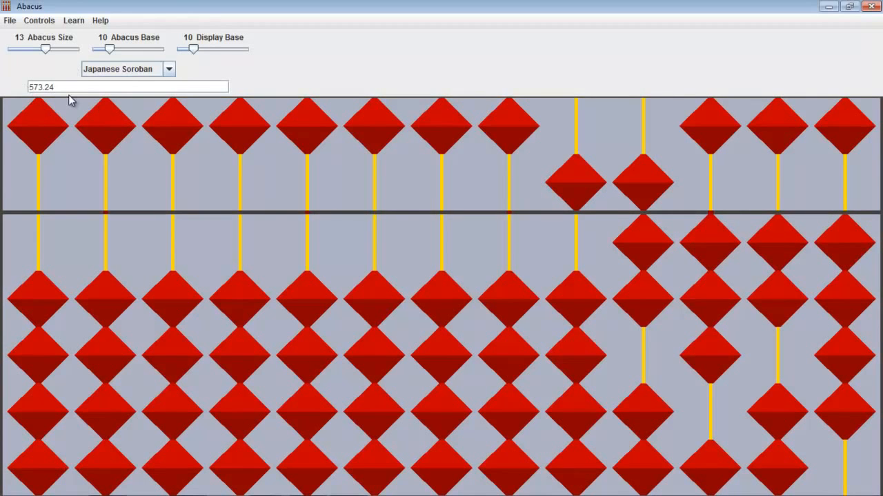